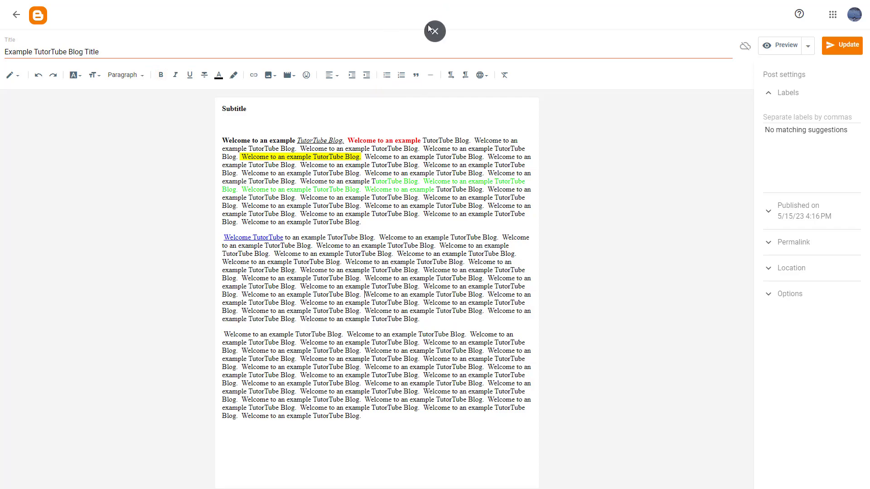
Copy the Pixabay landscape photo's full web address from the address bar.
{"action": "left_click", "coordinate": [229, 8]}
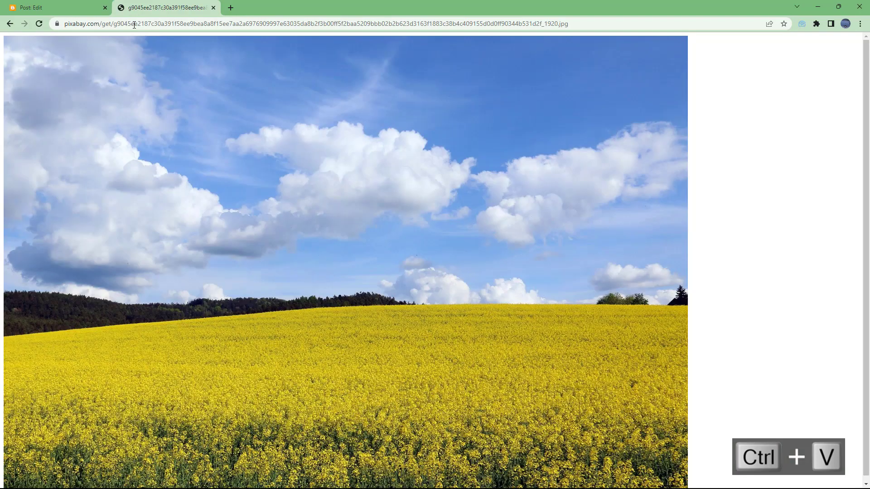
{"action": "mouse_move", "coordinate": [139, 41]}
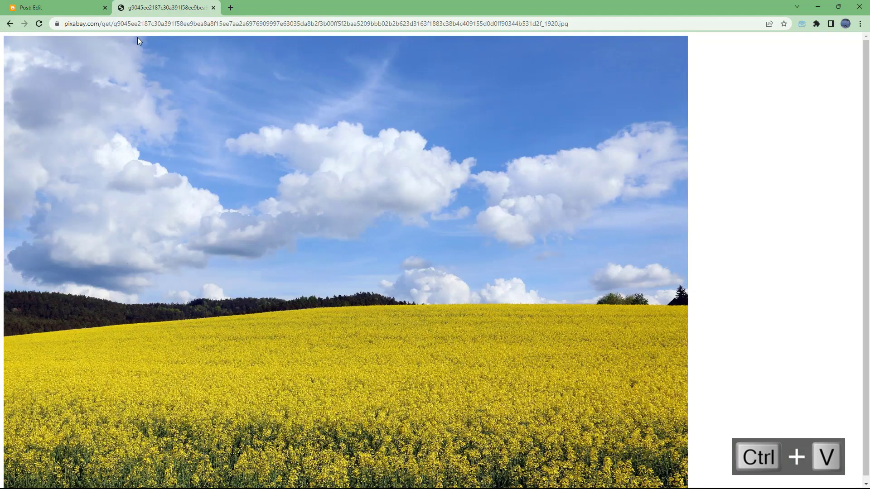
{"action": "left_click", "coordinate": [311, 24]}
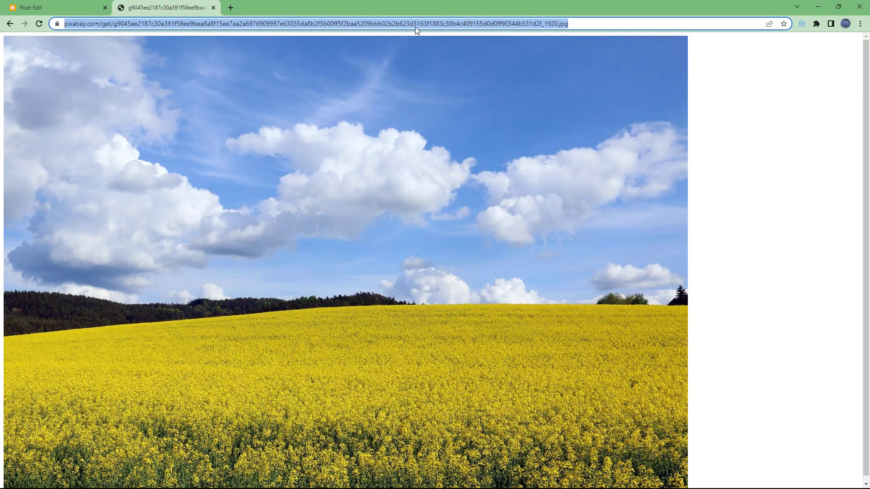
{"action": "right_click", "coordinate": [416, 23]}
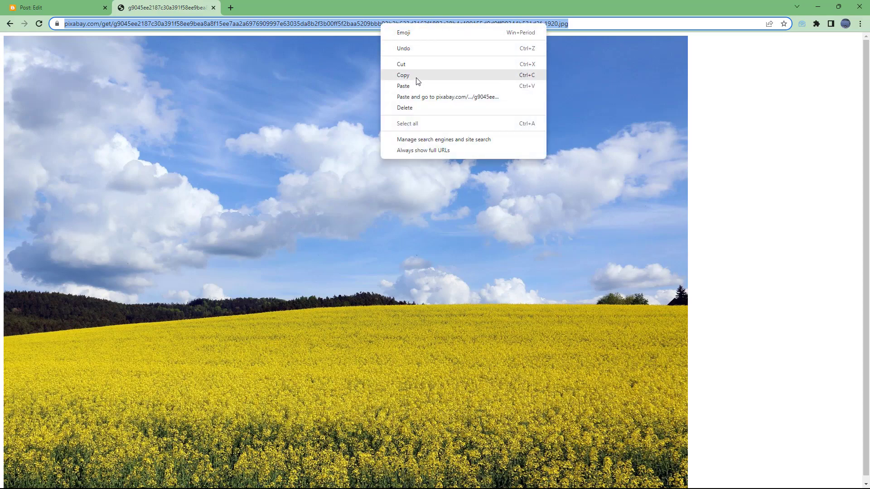
{"action": "left_click", "coordinate": [52, 7]}
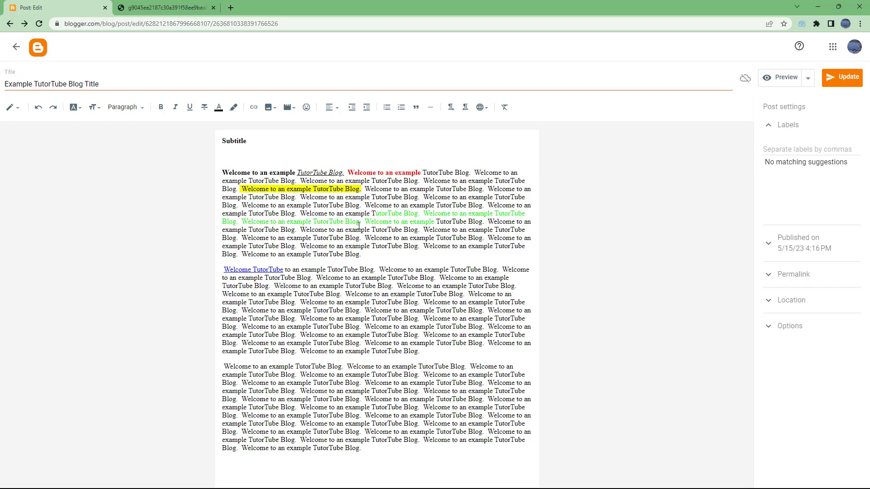
{"action": "mouse_move", "coordinate": [358, 226]}
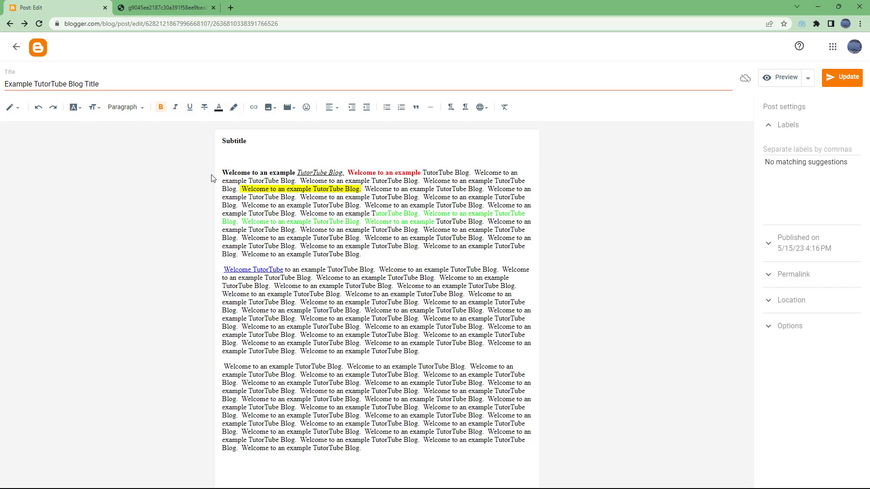
{"action": "mouse_move", "coordinate": [269, 107]}
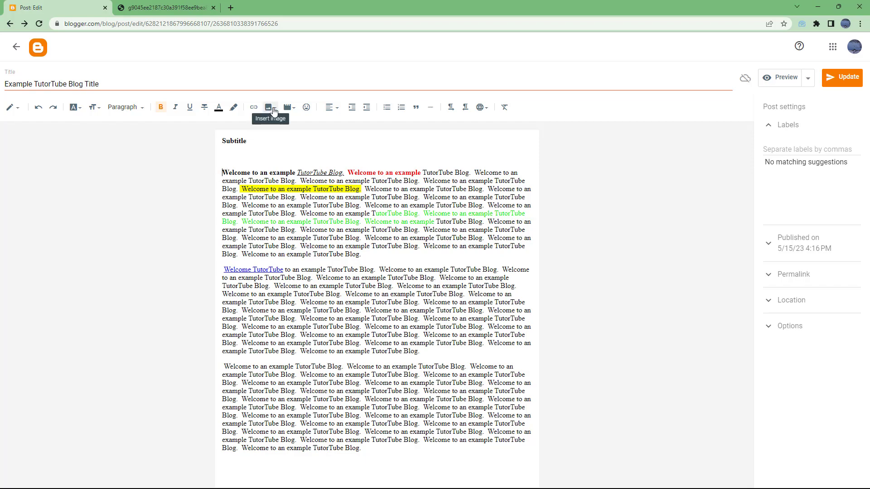
Bring up the Insert image choices with the cursor at the start of the body text.
{"action": "left_click", "coordinate": [268, 107]}
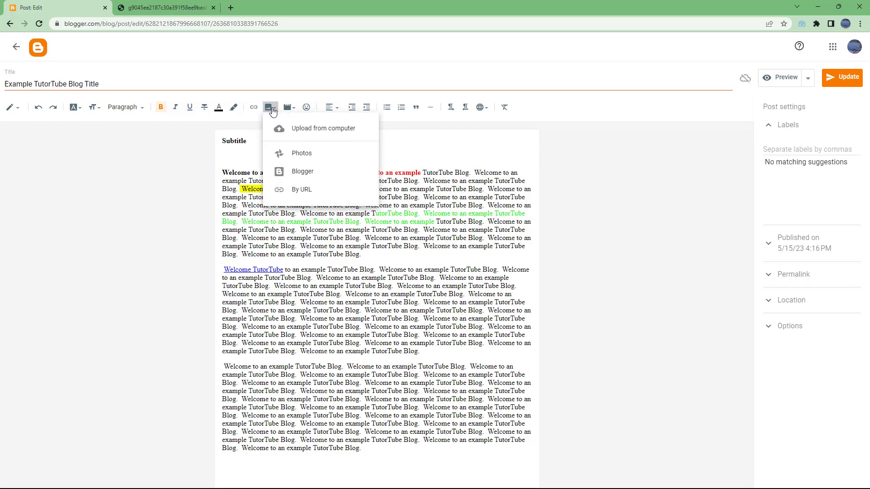
{"action": "mouse_move", "coordinate": [308, 193]}
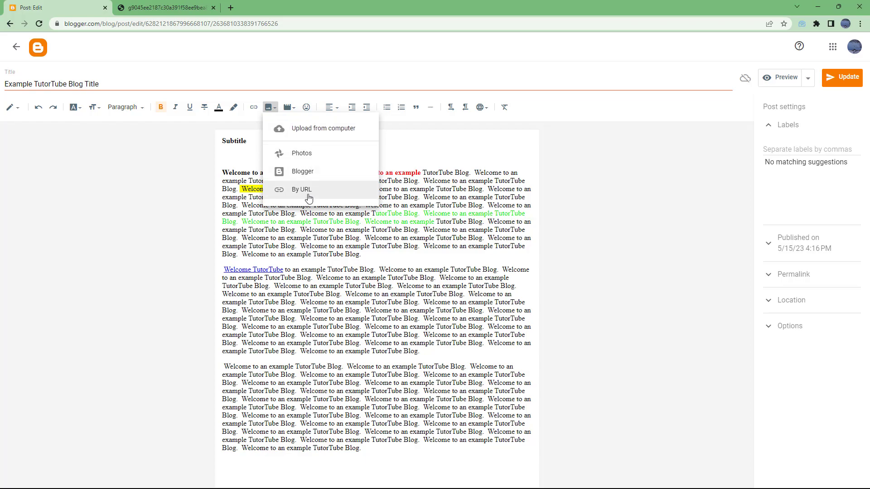
{"action": "mouse_move", "coordinate": [323, 192]}
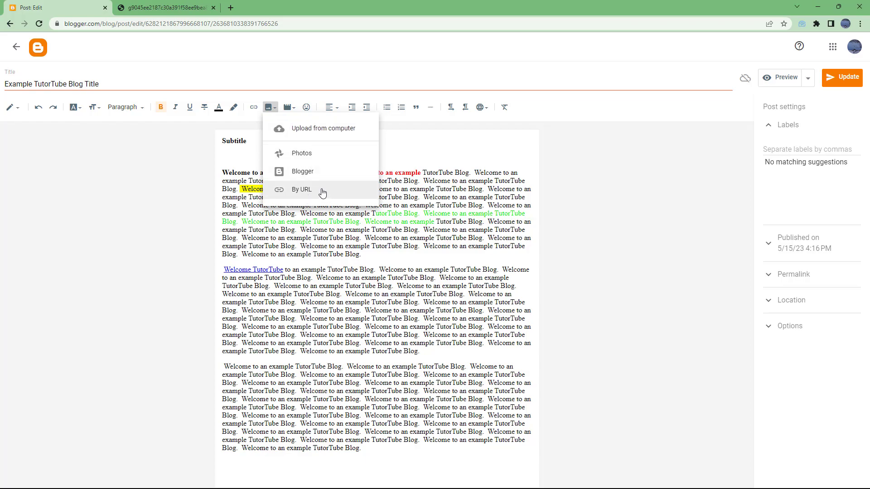
Insert the landscape photo By URL, pasting the copied address, above the first paragraph.
{"action": "left_click", "coordinate": [302, 190]}
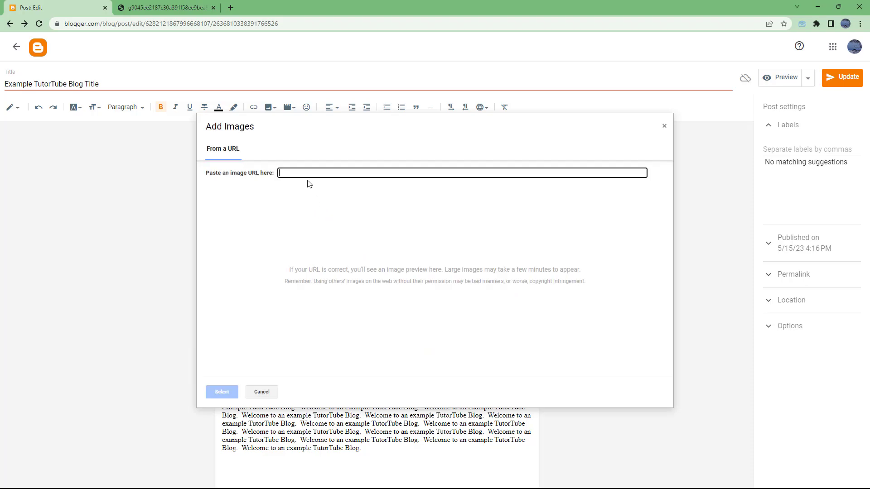
{"action": "right_click", "coordinate": [310, 184]}
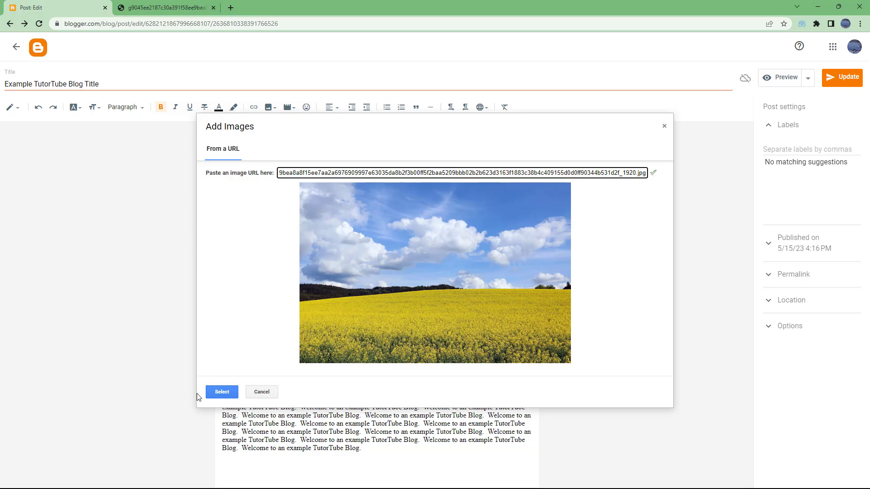
{"action": "left_click", "coordinate": [221, 392]}
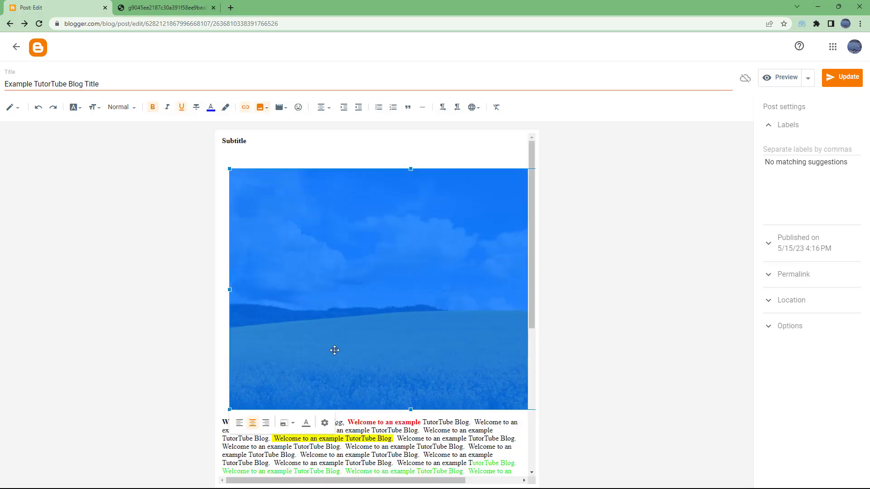